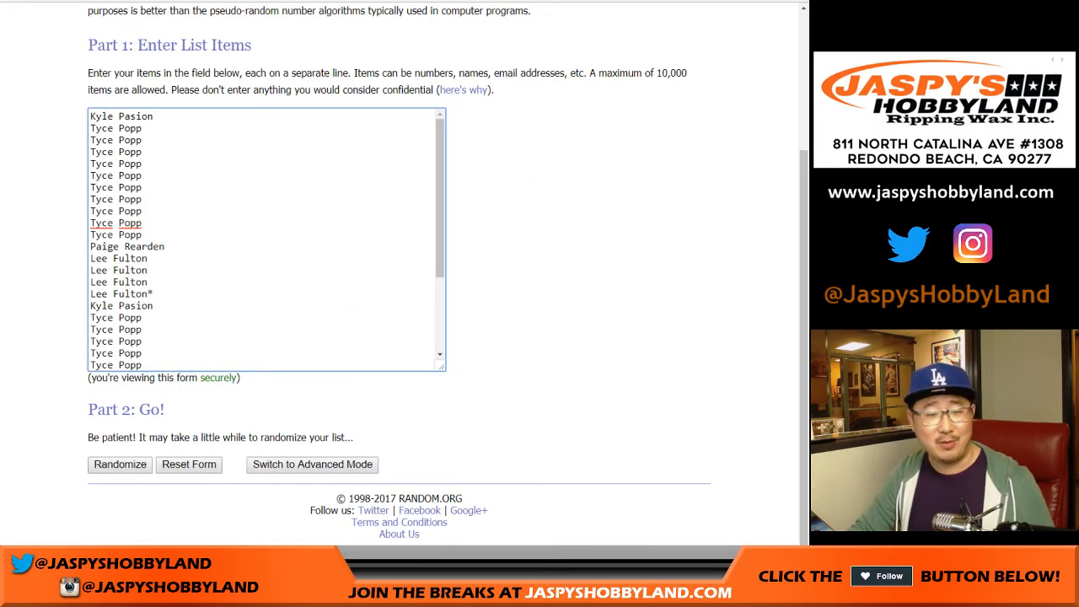
Shuffle the 32 participant names repeatedly in Random.org's List Randomizer
click(119, 464)
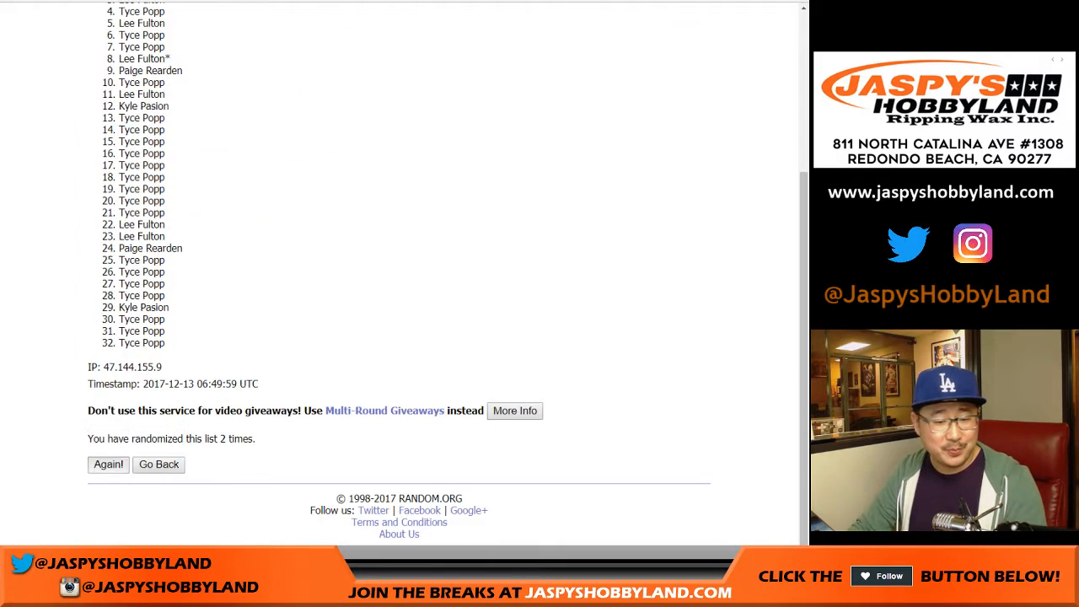
click(108, 464)
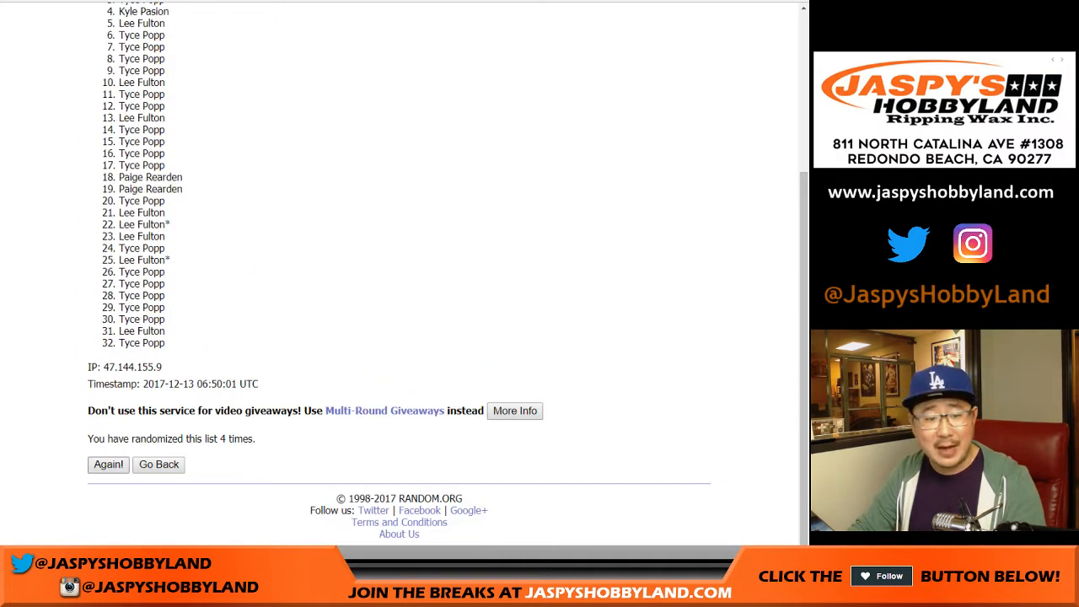
click(108, 464)
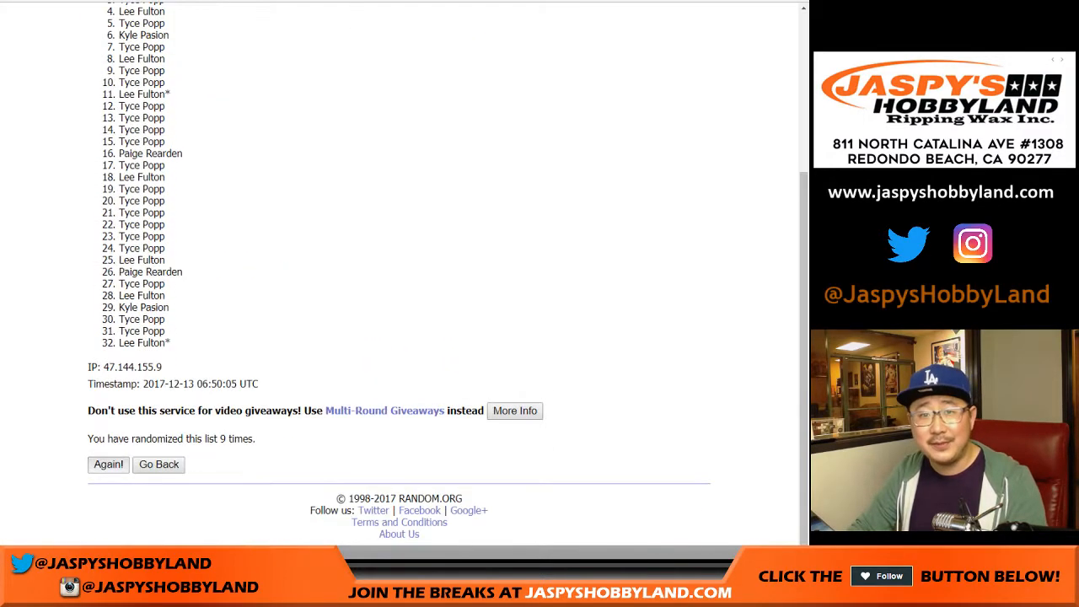
click(108, 465)
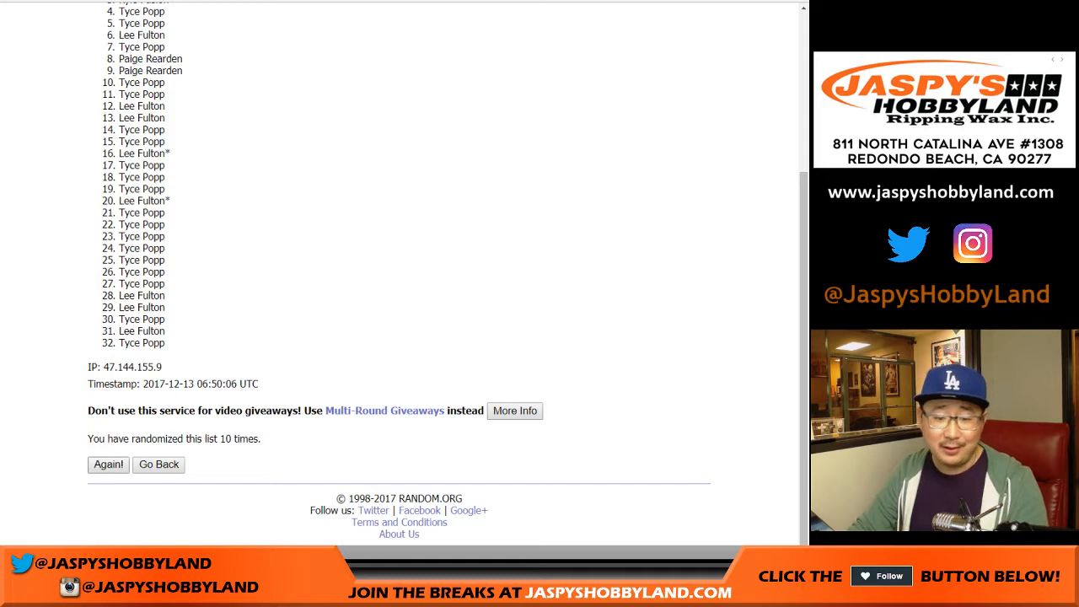
click(108, 464)
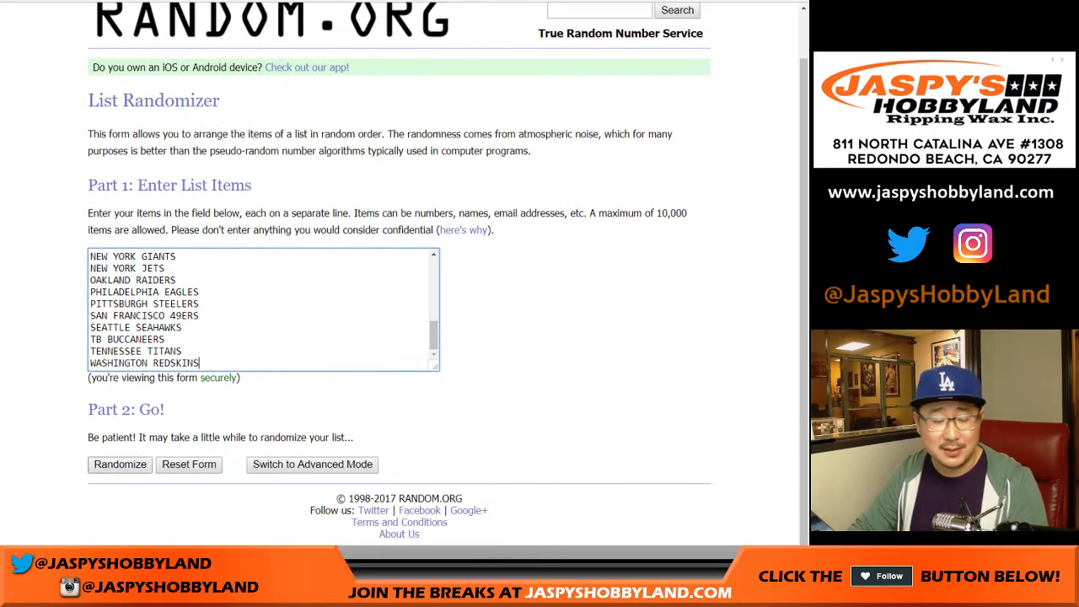
Randomize the 32 NFL team names, then reshuffle them five more times
click(120, 465)
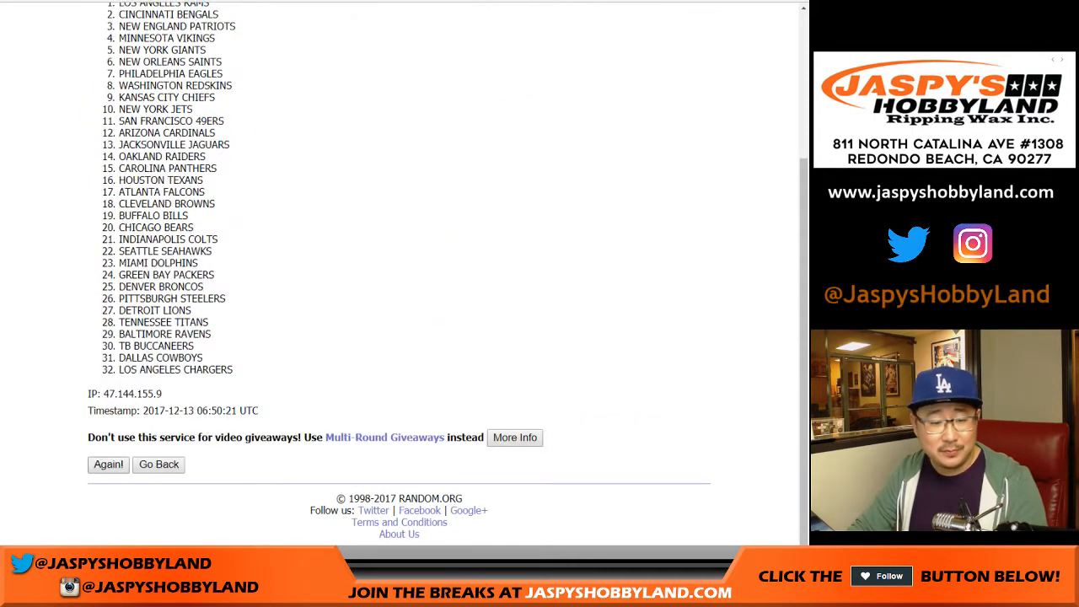
click(108, 464)
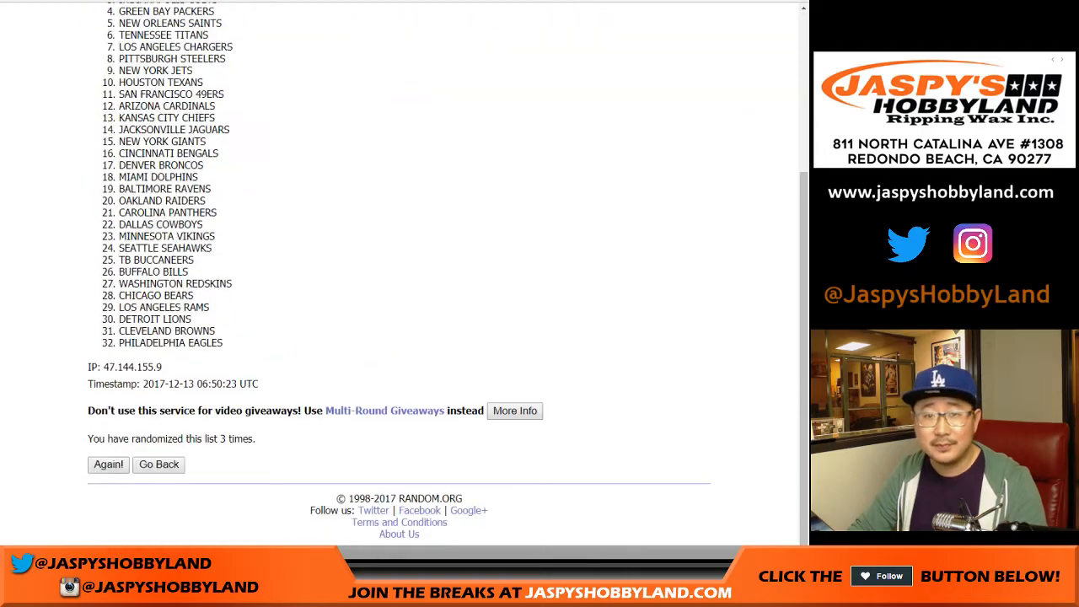
click(108, 465)
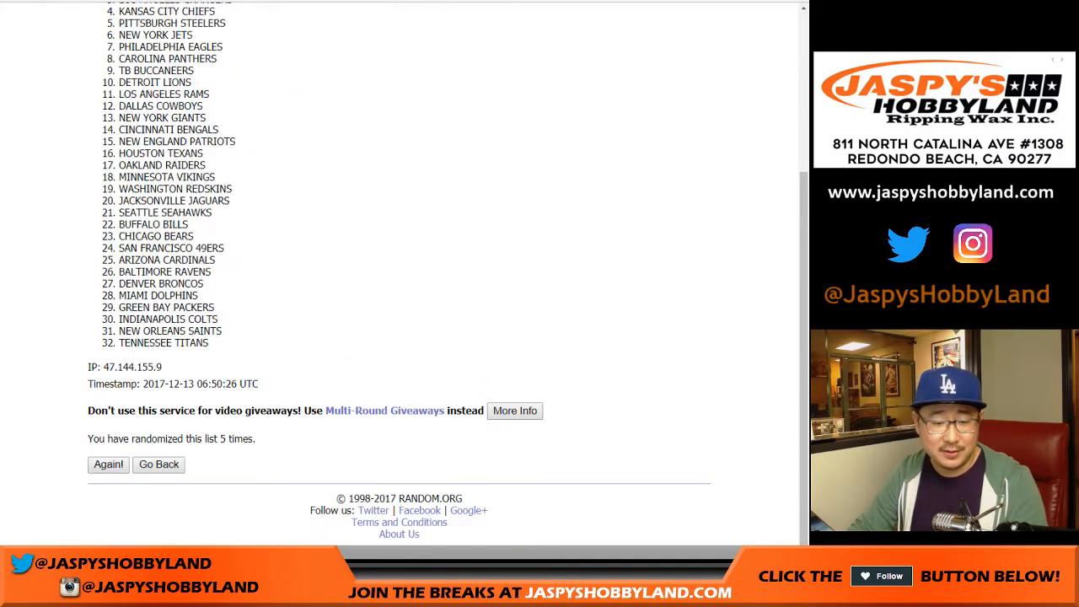
click(108, 464)
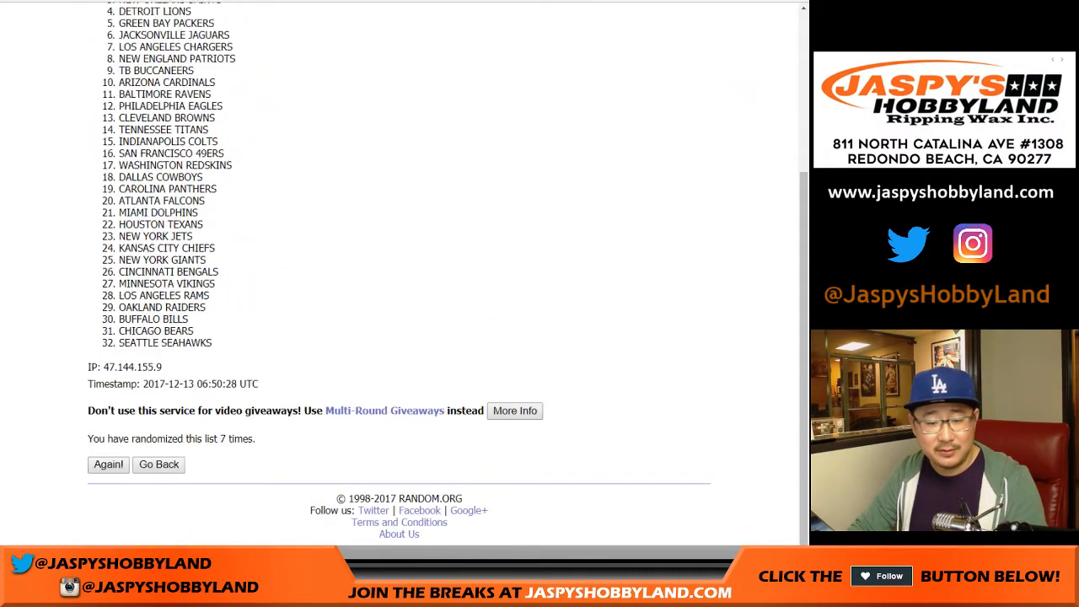
click(108, 465)
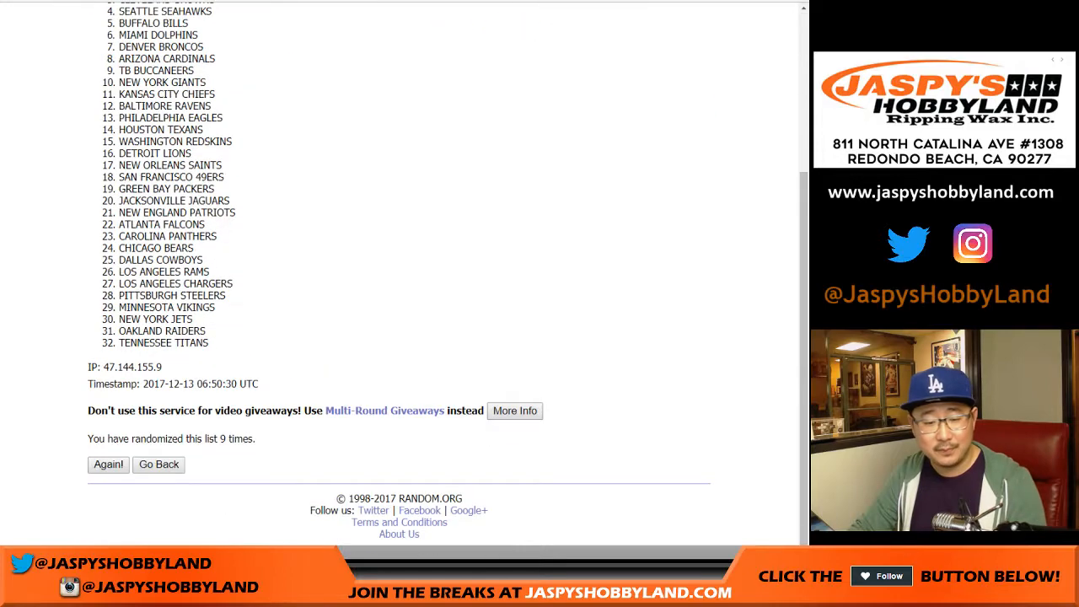
click(108, 464)
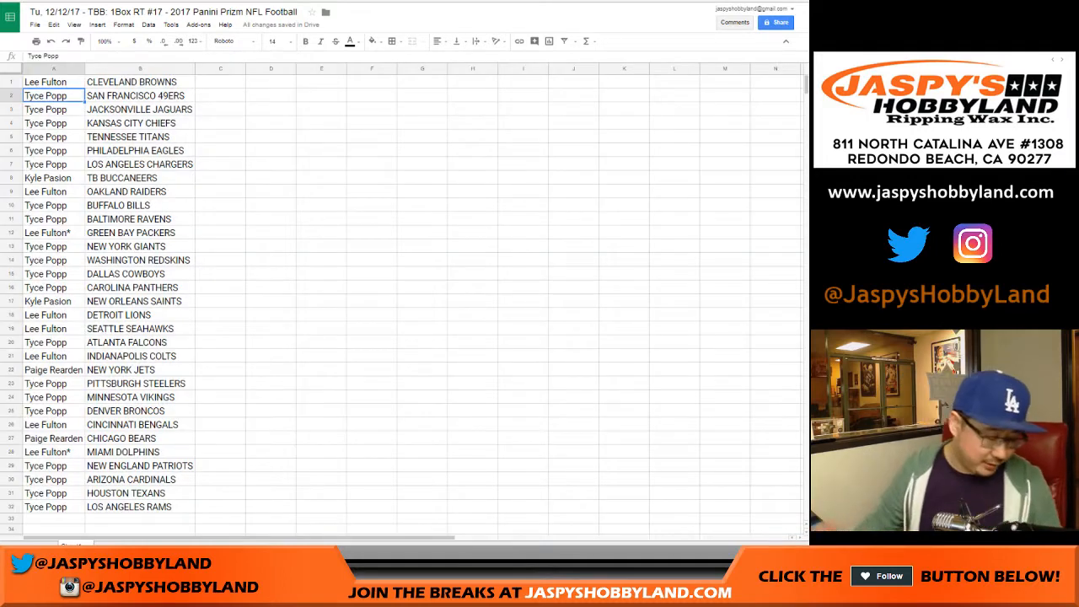
text(lee fulton)
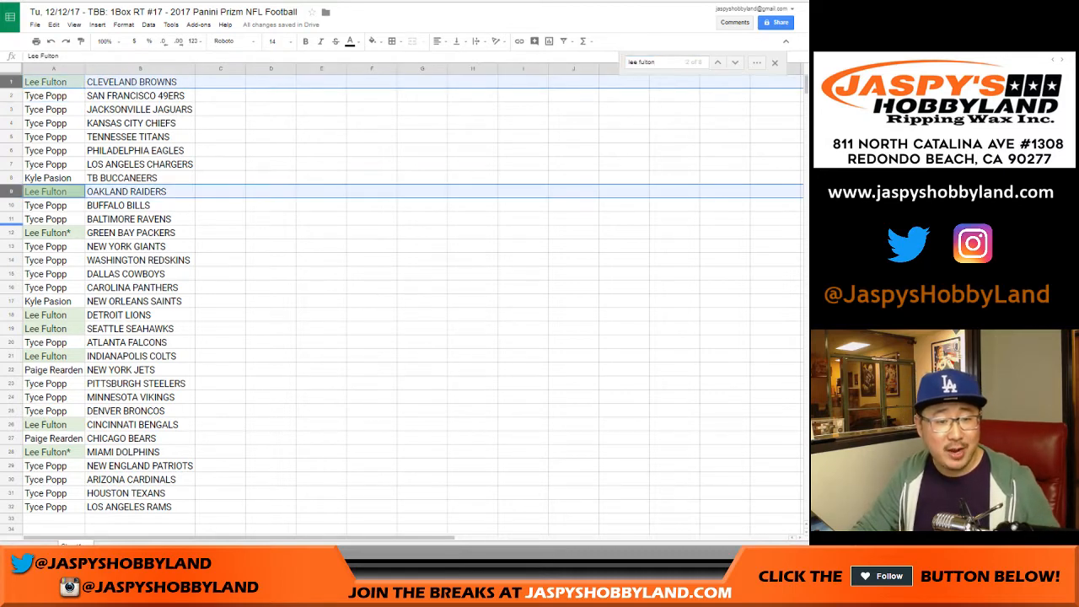
click(53, 231)
text(piage)
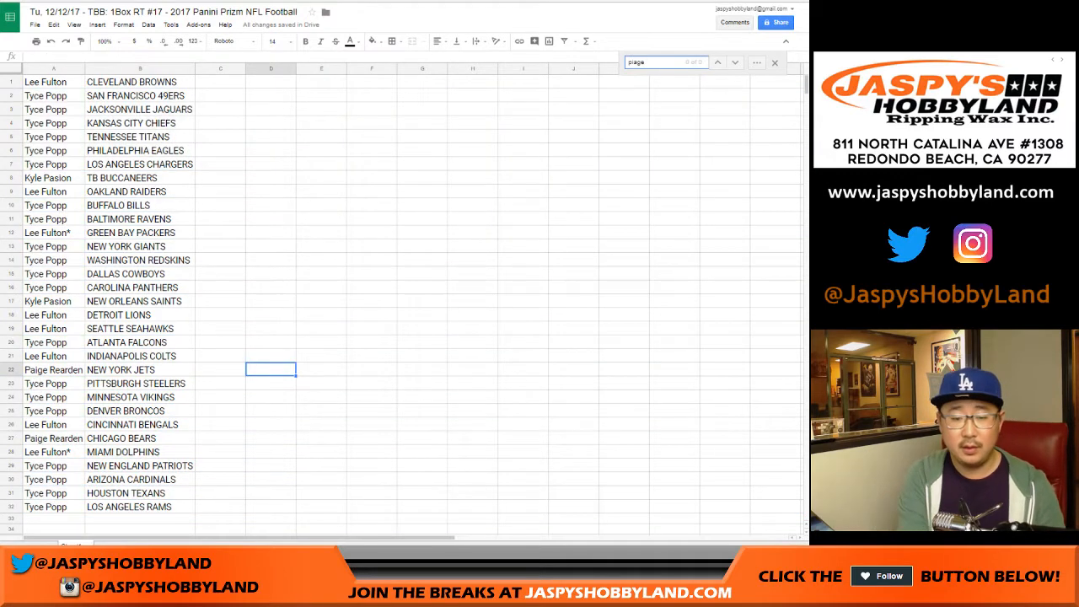
Search for 'aige' and 'kyle', then sort the pairings alphabetically by team
text(aige)
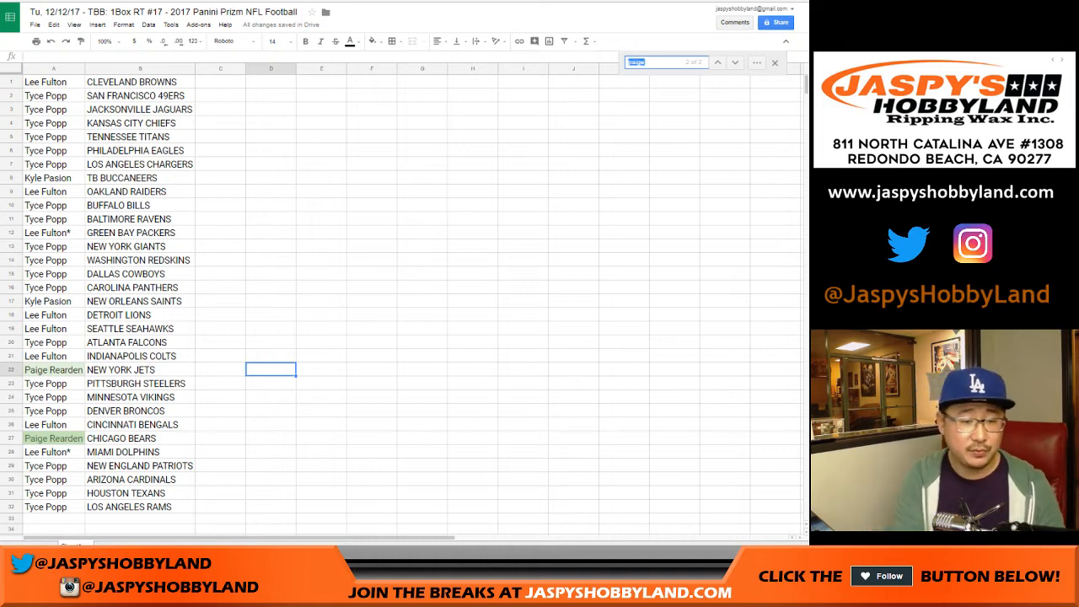
text(kyle)
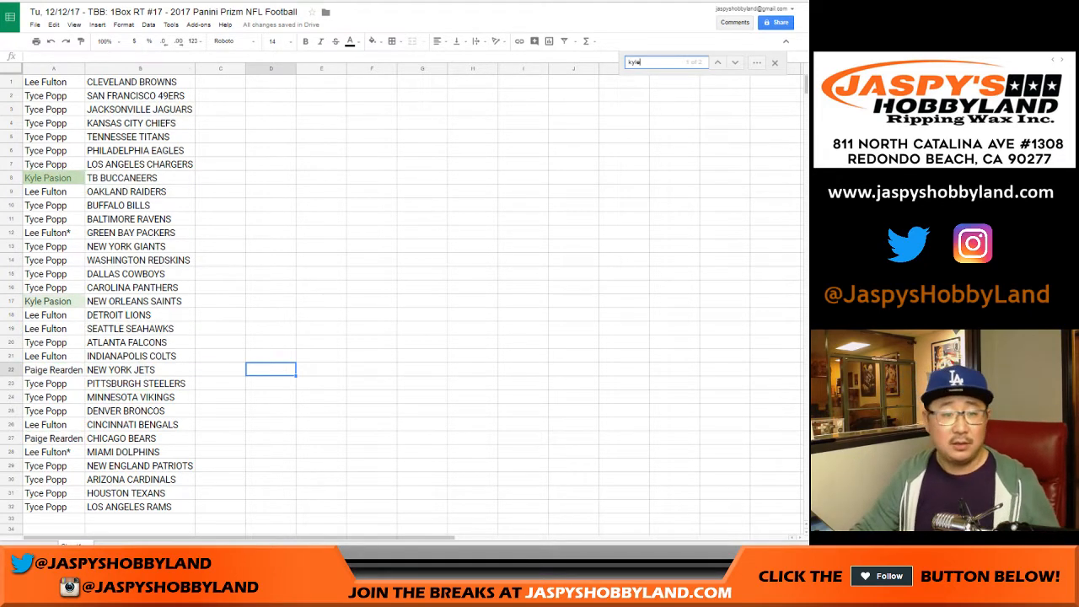
click(140, 68)
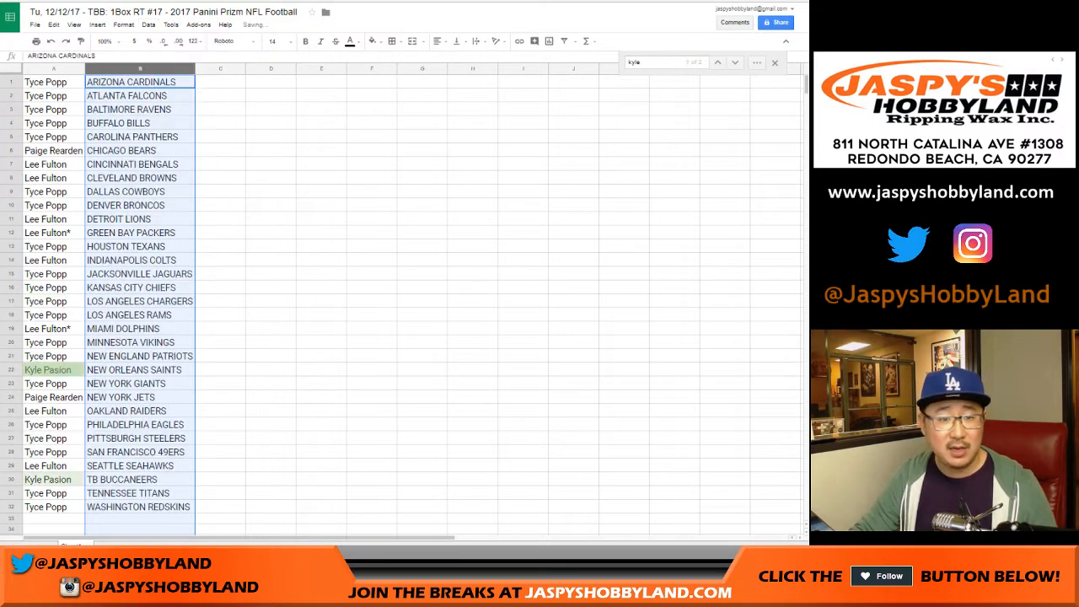
Close the search so the matching rows are no longer highlighted
click(52, 82)
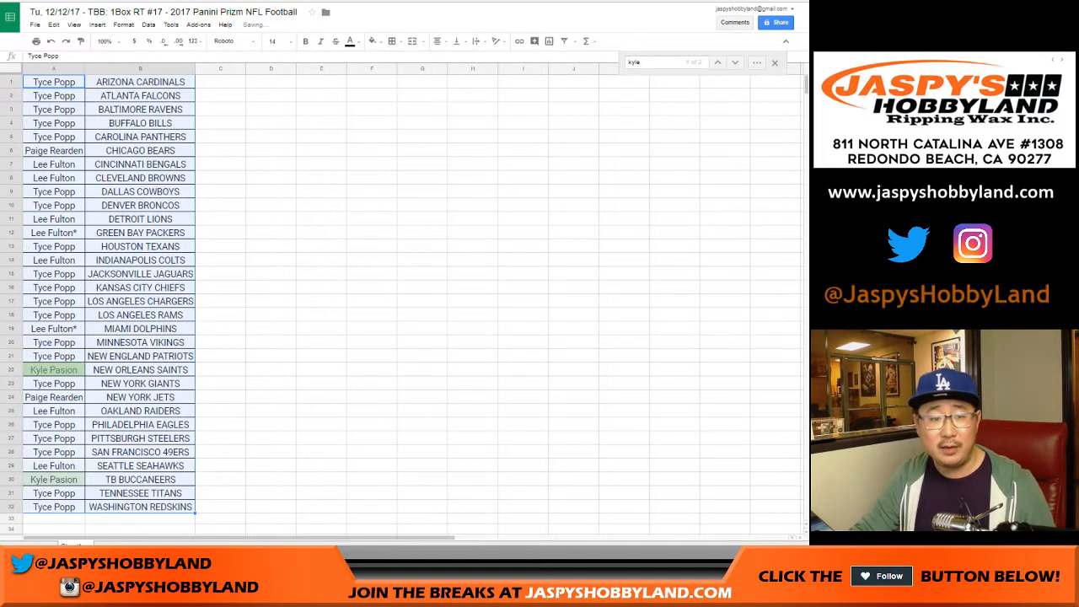
click(220, 341)
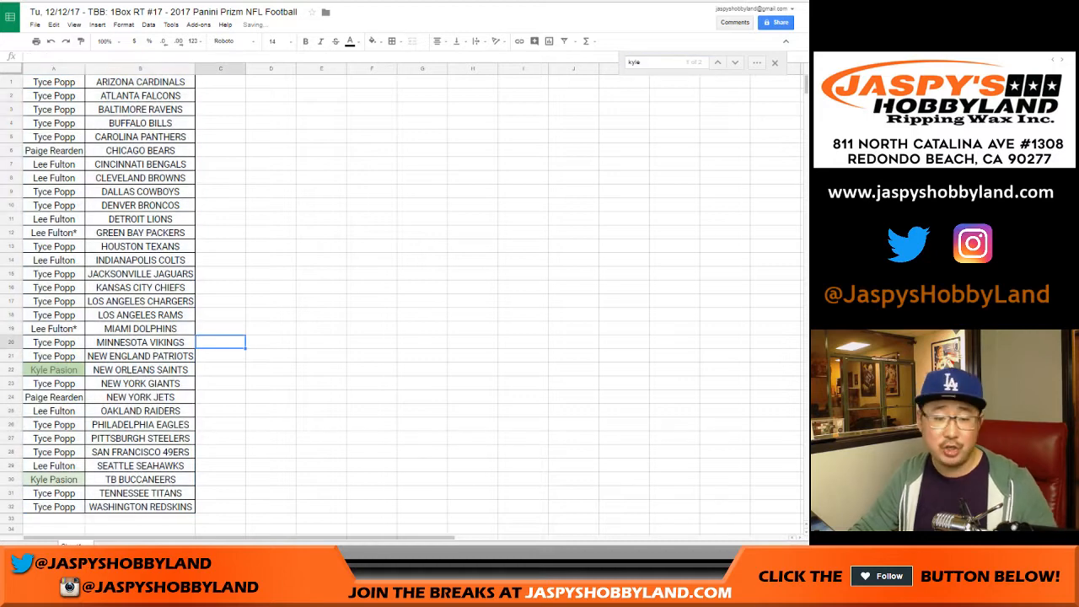
click(53, 369)
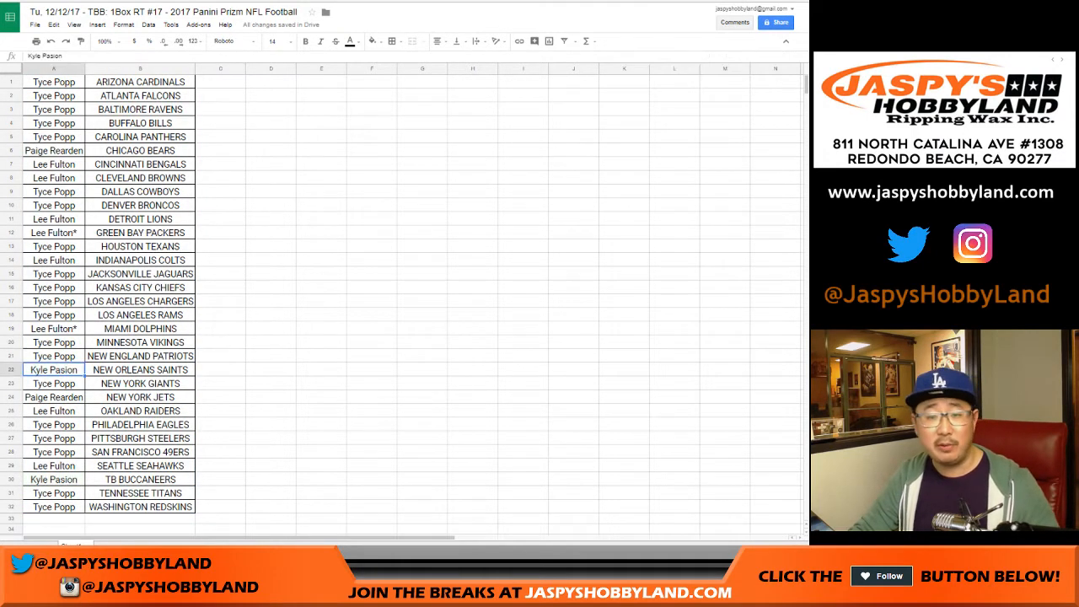
Preview the sheet for printing in portrait orientation, then cancel without printing
key(ctrl+p)
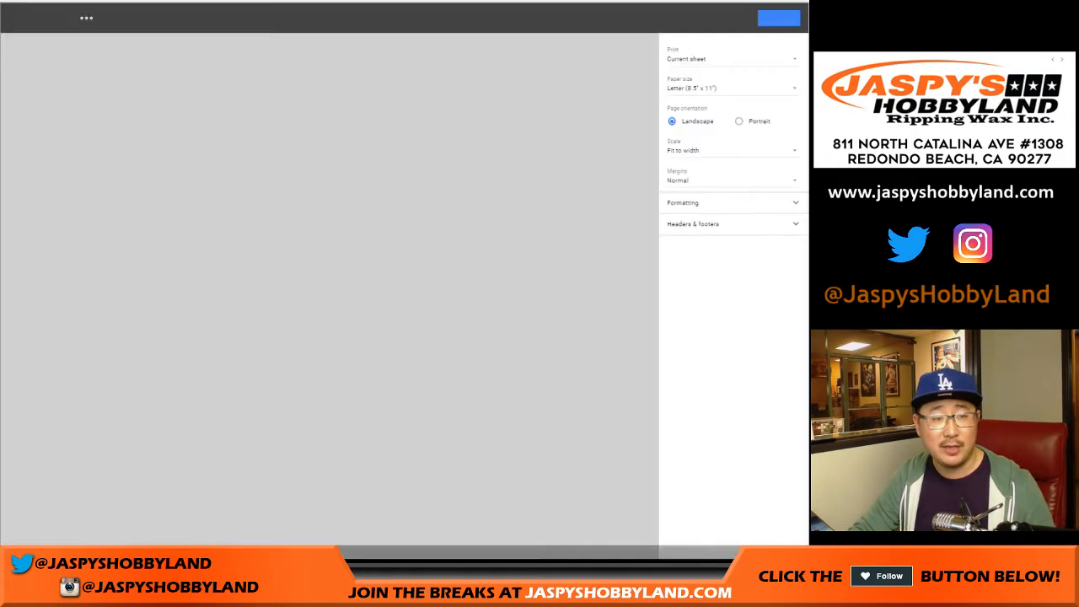
click(739, 121)
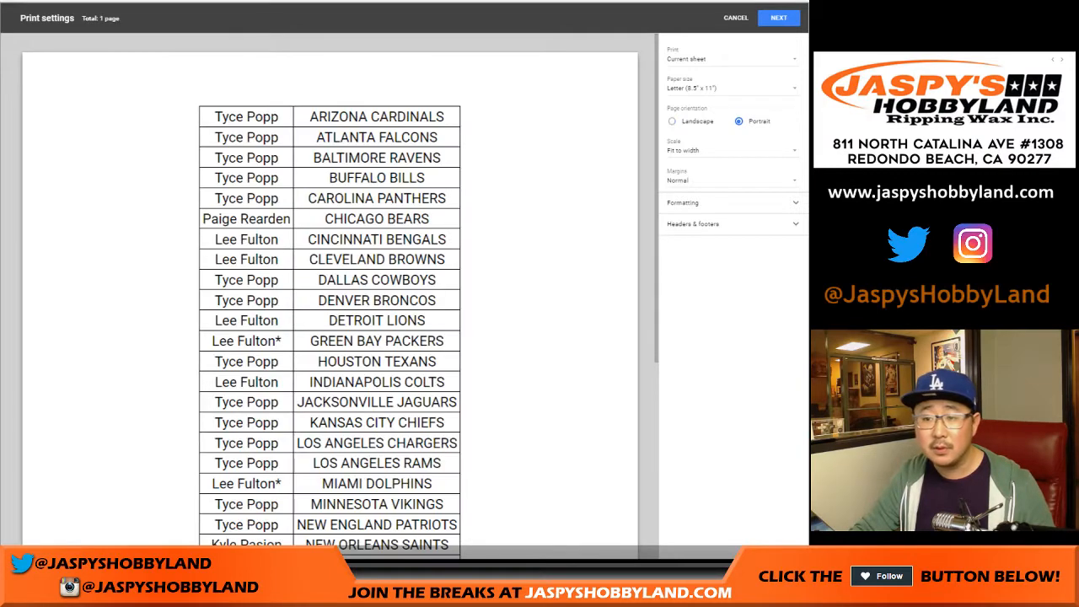
click(734, 17)
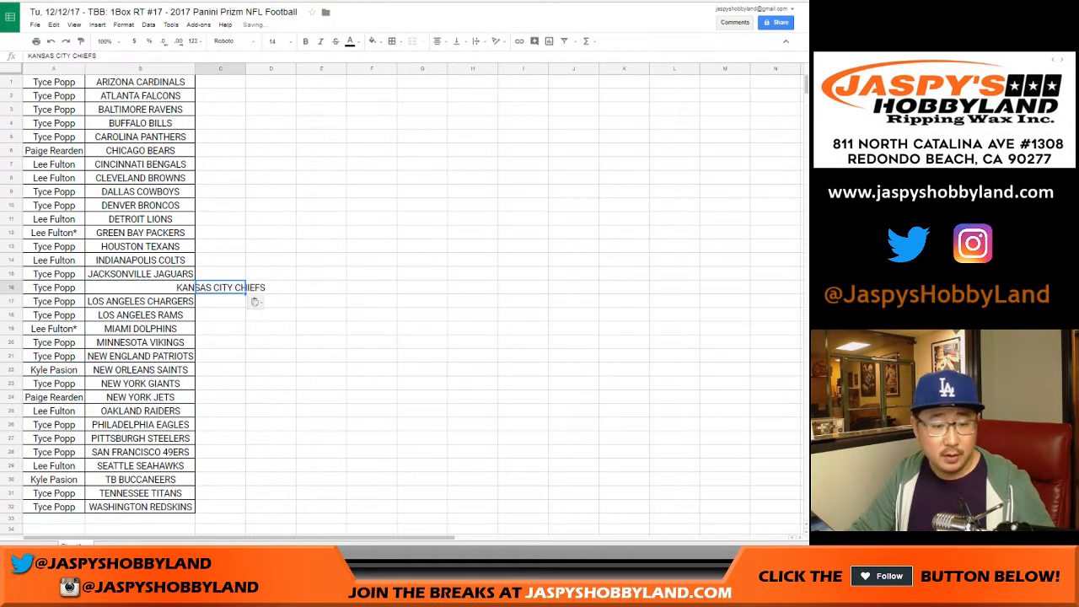
Move KANSAS CITY CHIEFS from column B into column C
click(220, 465)
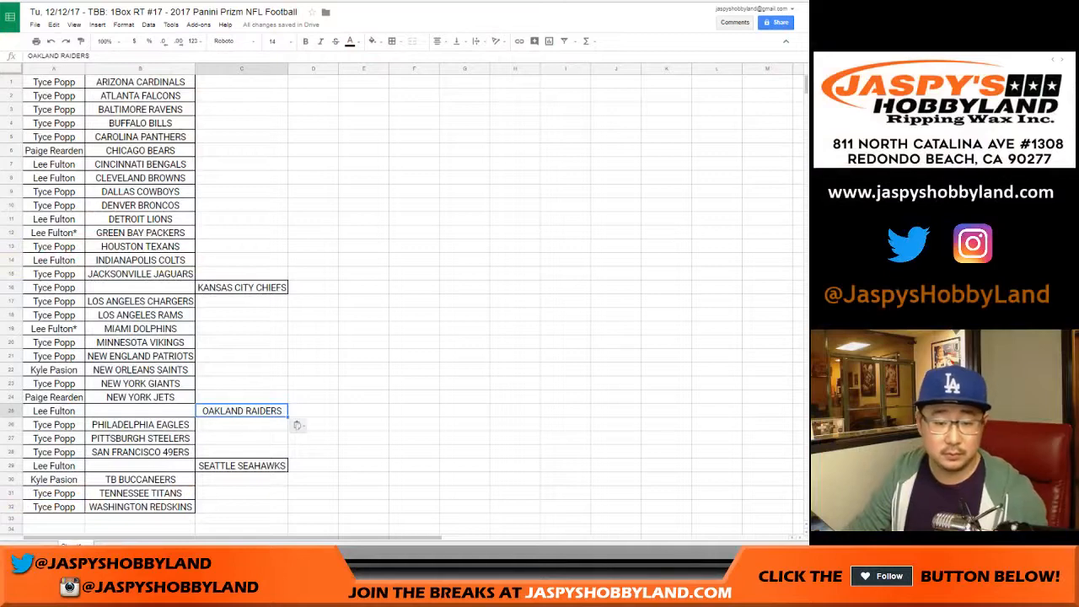
Move OAKLAND RAIDERS and SEATTLE SEAHAWKS to column D and return GREEN BAY PACKERS to B12
click(140, 233)
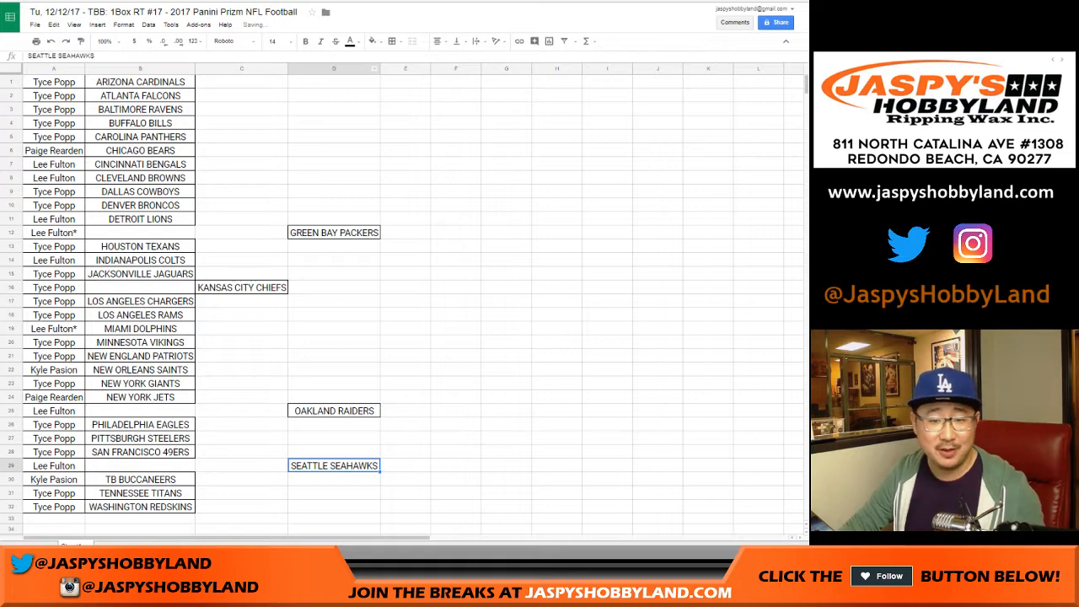
click(241, 68)
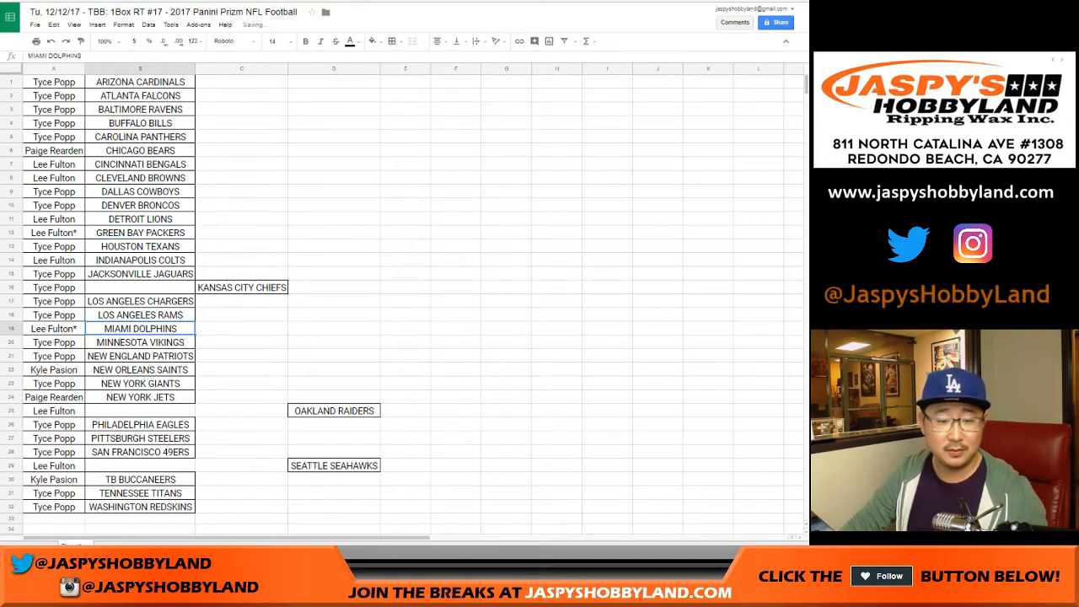
Return the Raiders and Seahawks to column B and move the Chiefs and Raiders owners to column E
click(334, 328)
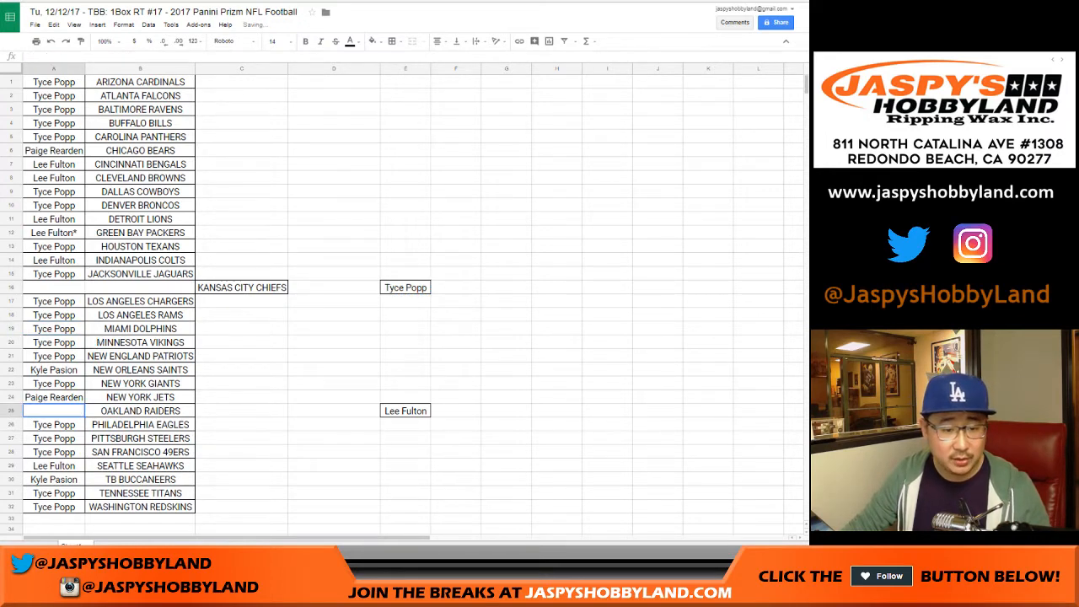
click(53, 424)
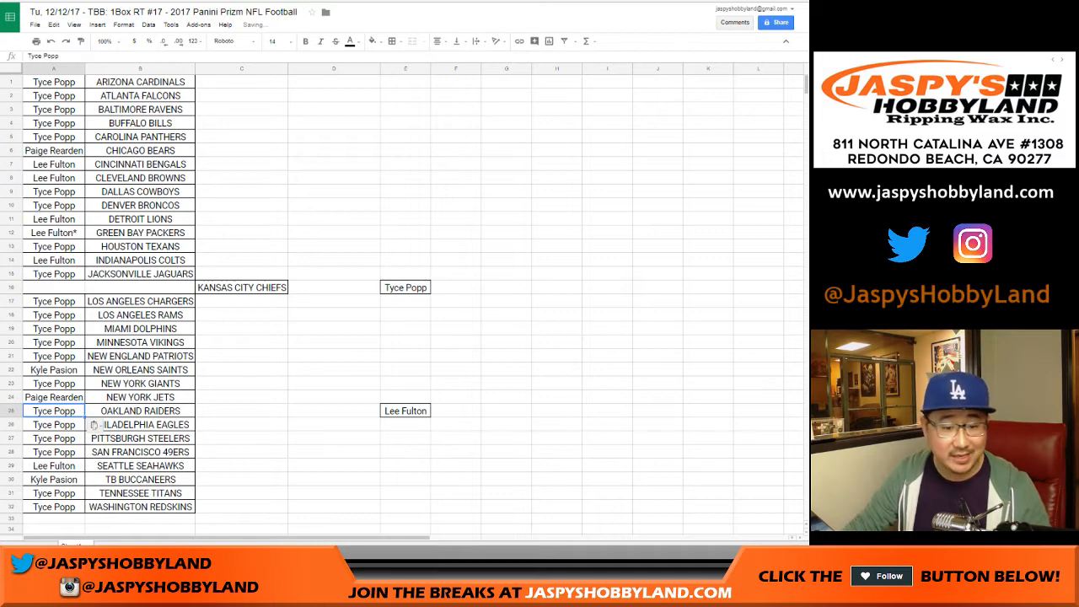
click(405, 410)
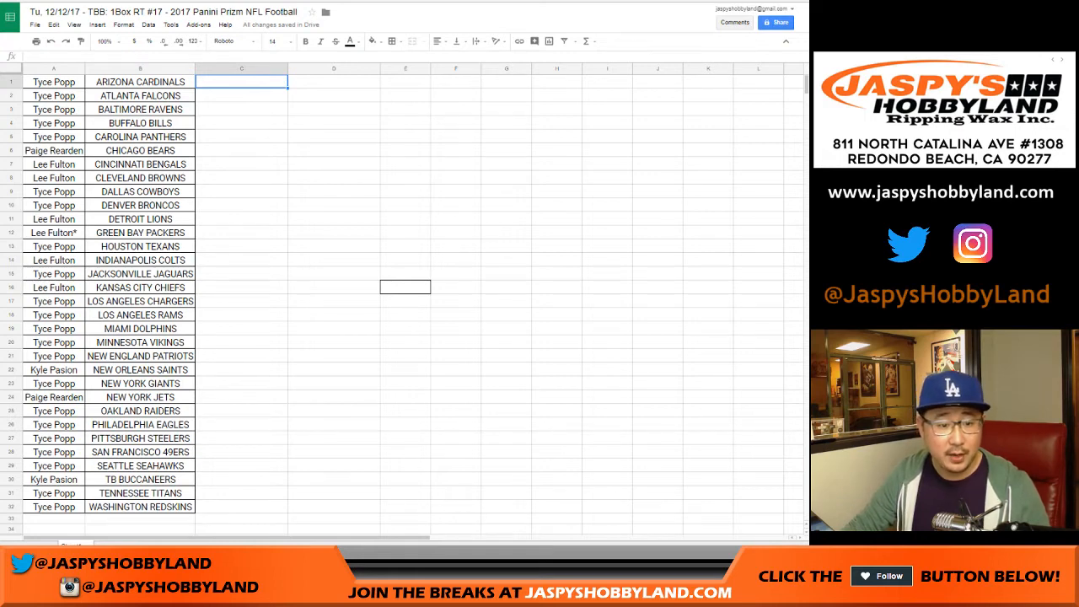
click(53, 287)
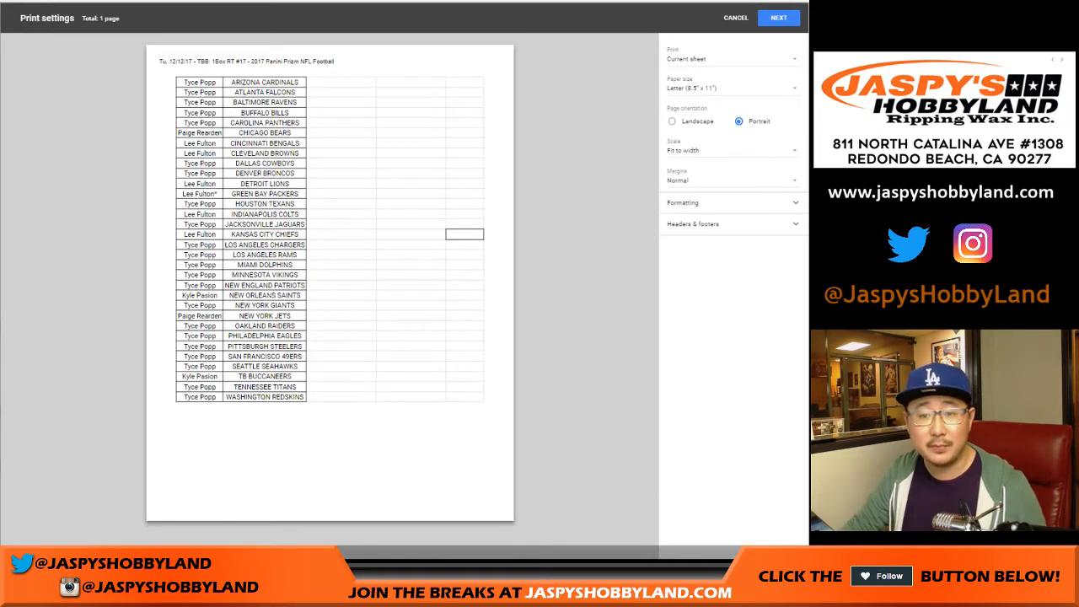
Print only the 32-row participant and team list through Chrome's print dialog
click(734, 17)
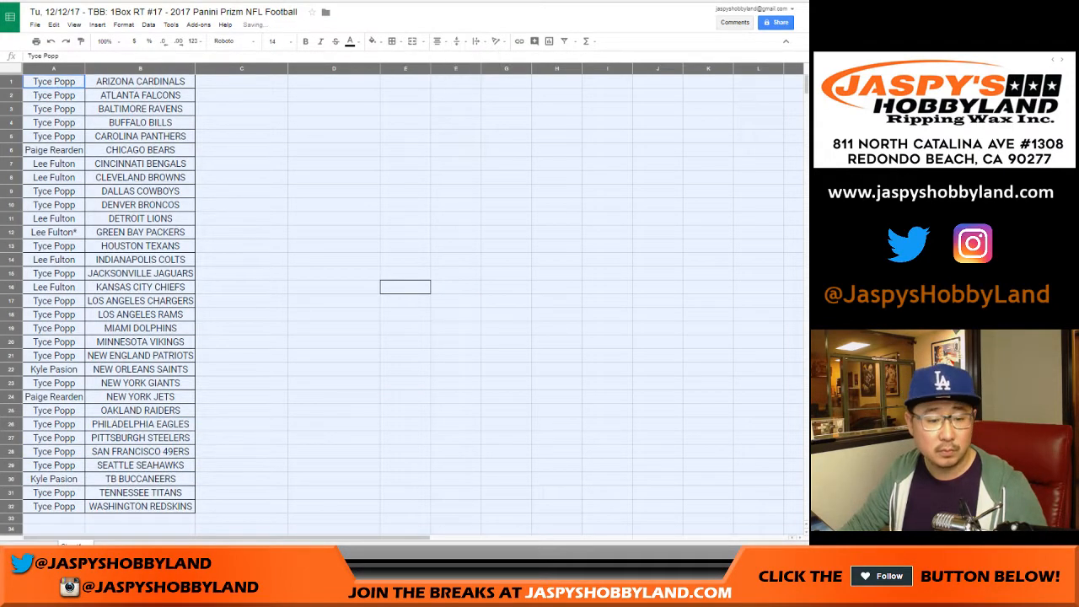
key(ctrl+p)
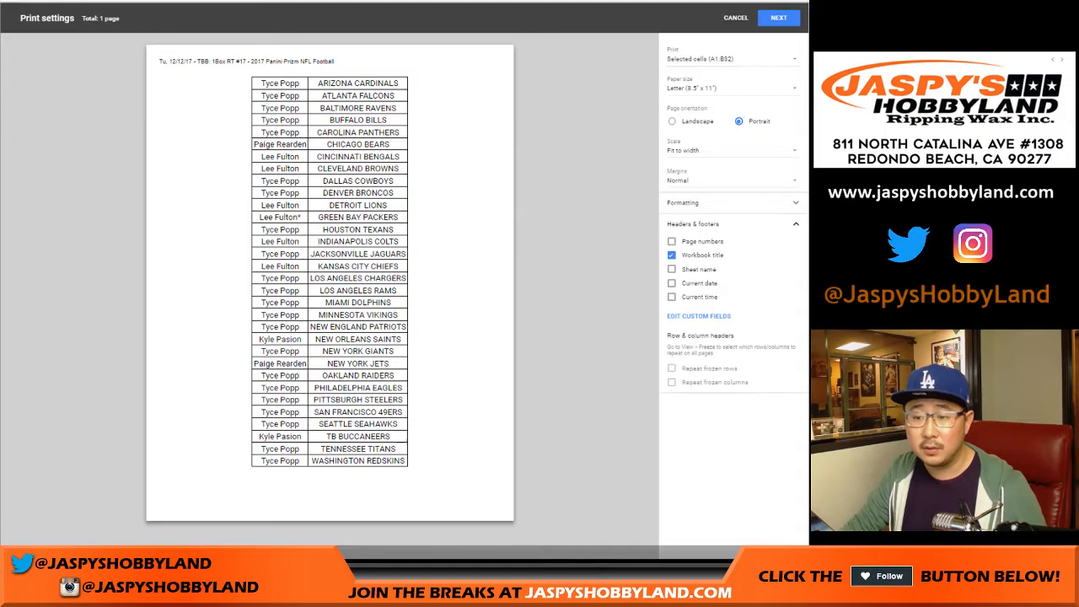
click(778, 18)
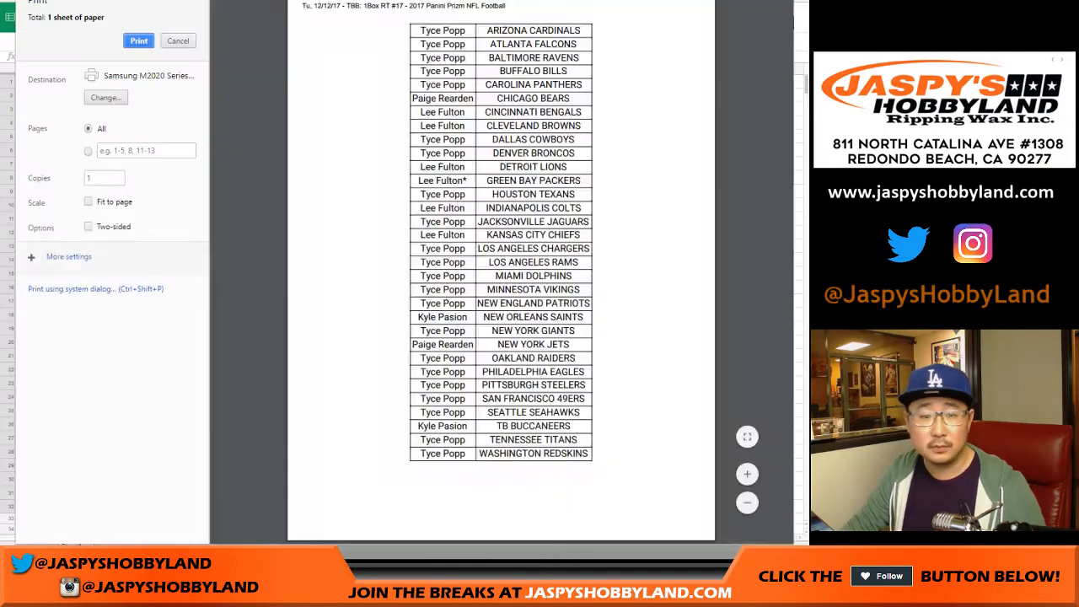
click(178, 41)
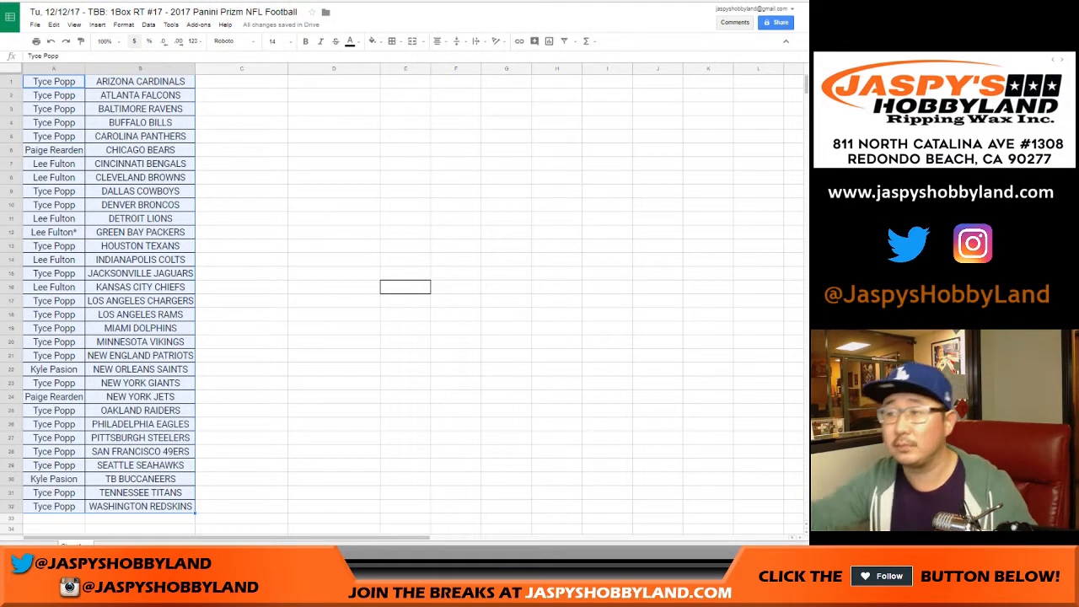